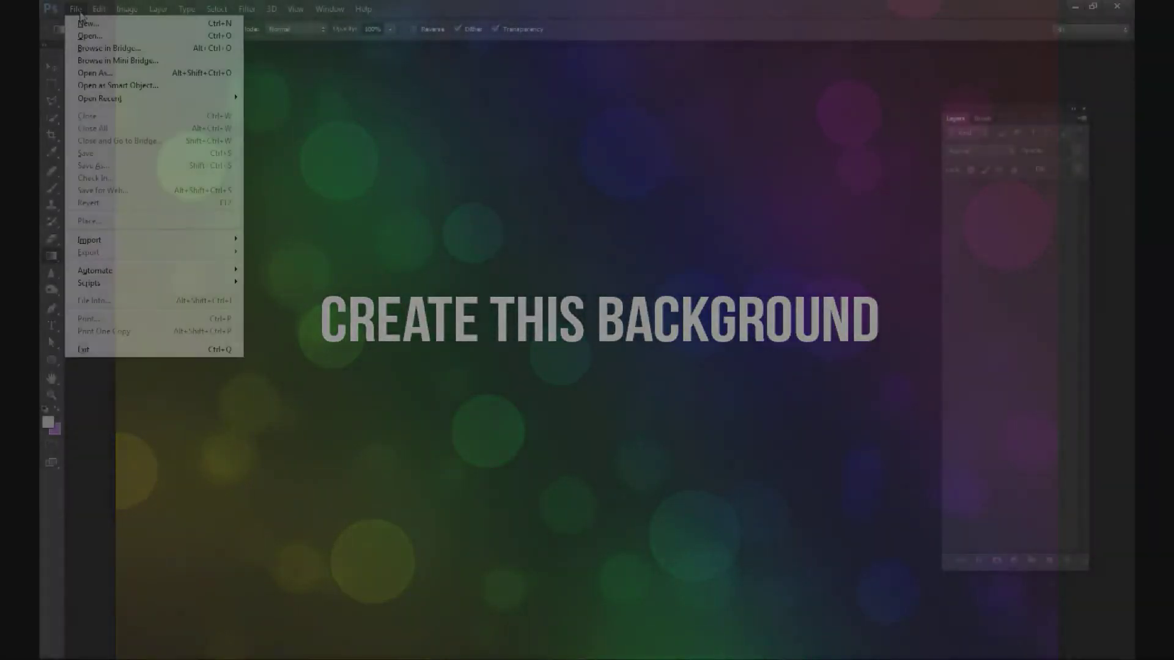
Create a new document with its width changed to 100 pixels.
{"action": "left_click", "coordinate": [87, 23]}
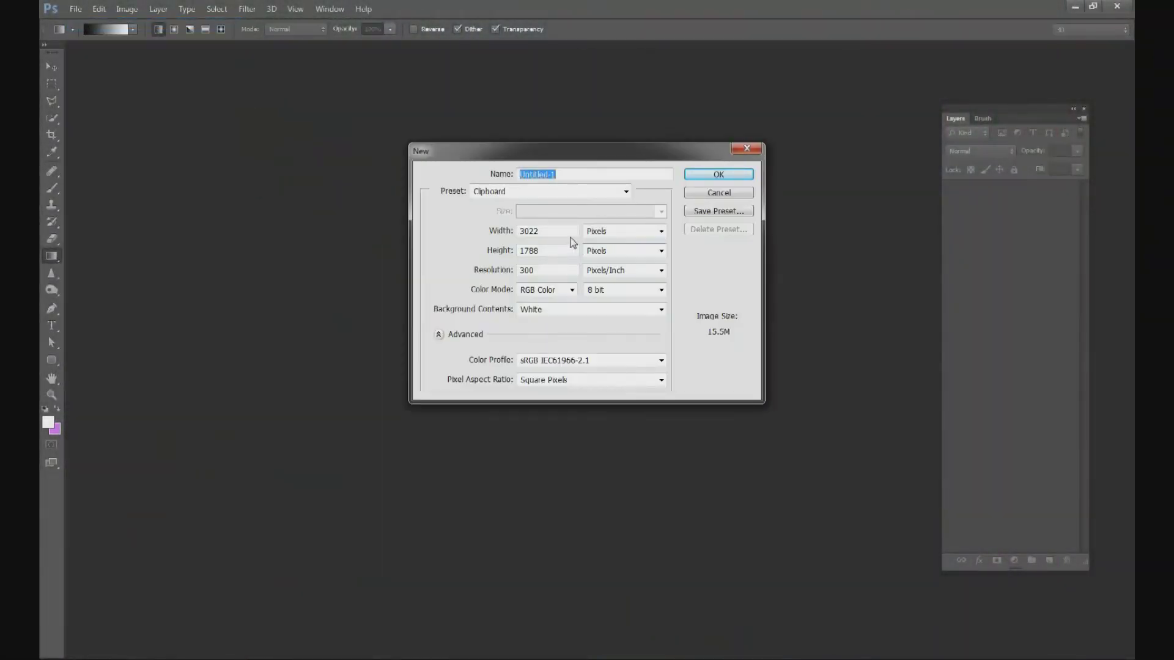
{"action": "type", "text": "100"}
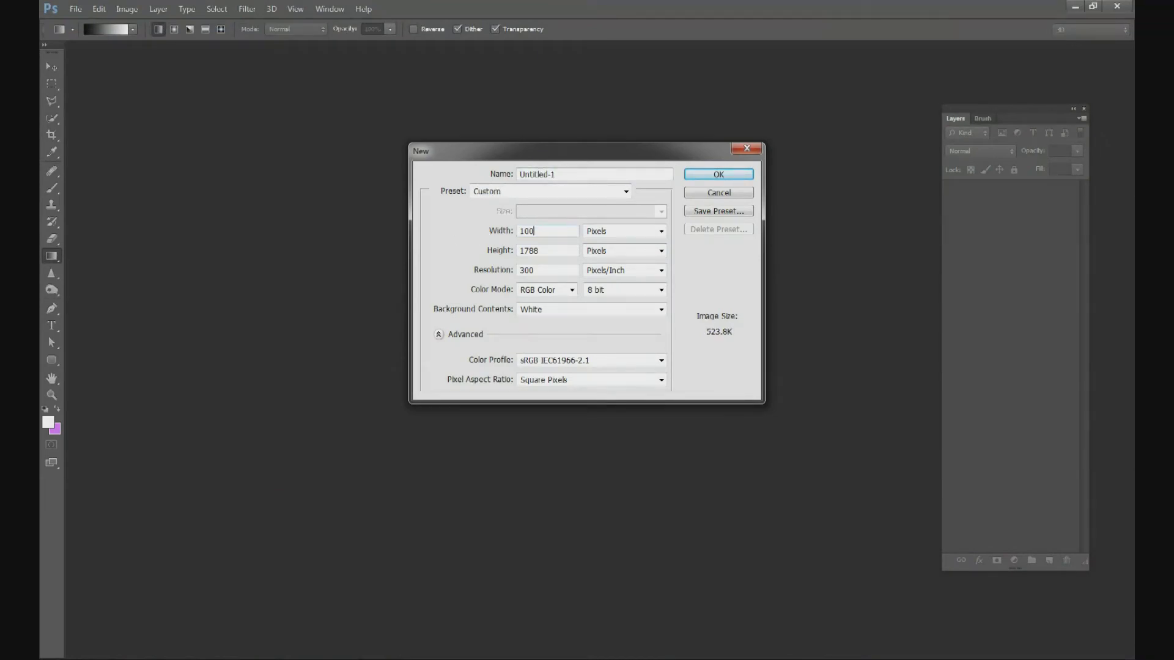
{"action": "left_click", "coordinate": [717, 175]}
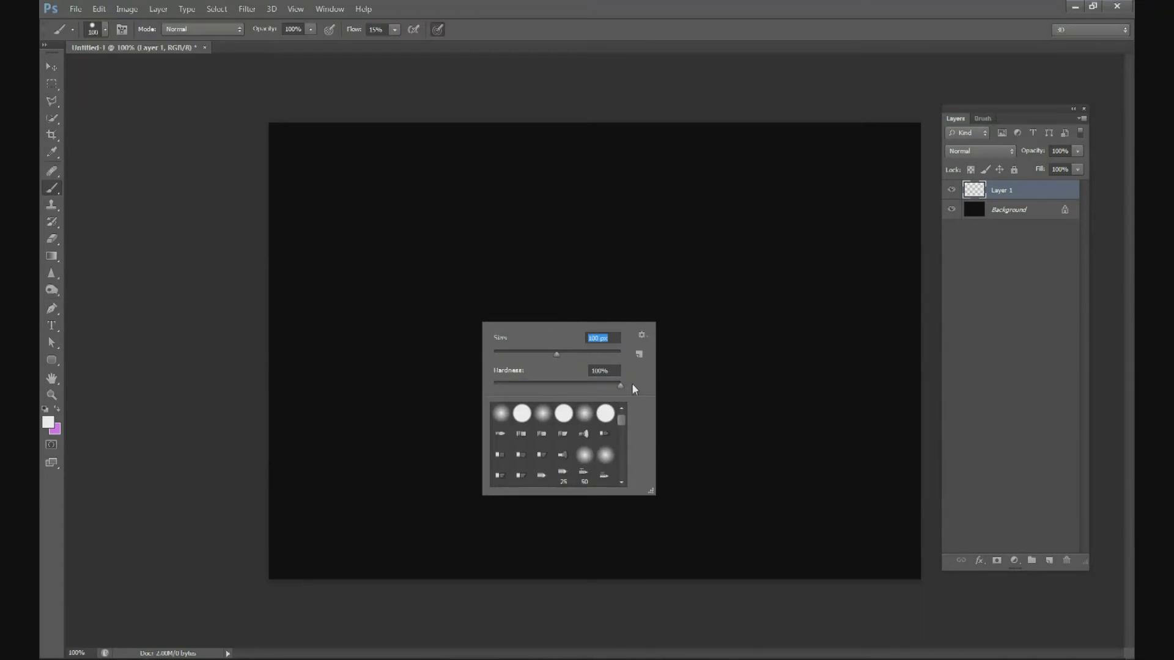
Give the hard round brush about 47% size jitter, 570% scattering and 125% spacing.
{"action": "left_click", "coordinate": [329, 9]}
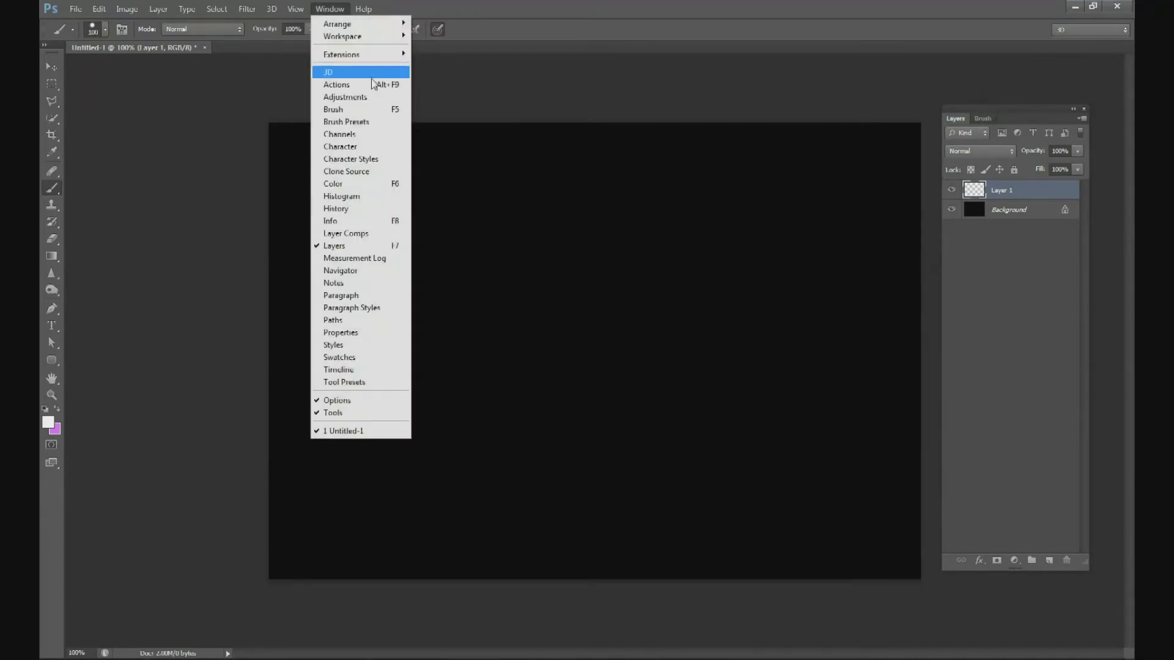
{"action": "left_click", "coordinate": [332, 109]}
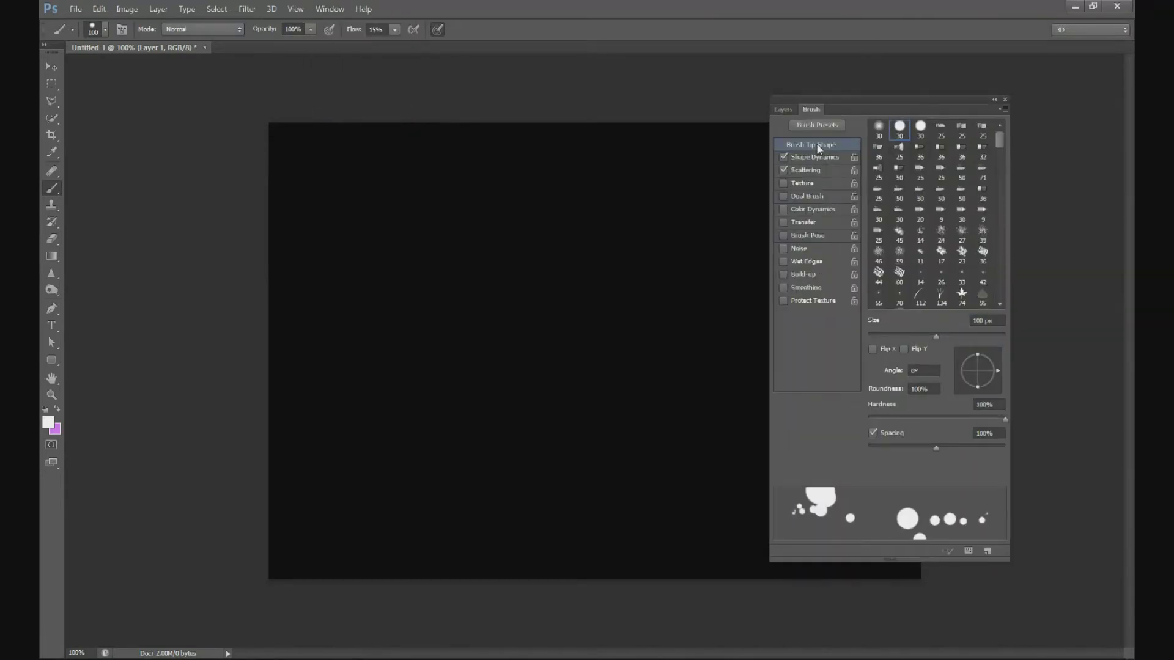
{"action": "left_click", "coordinate": [811, 158]}
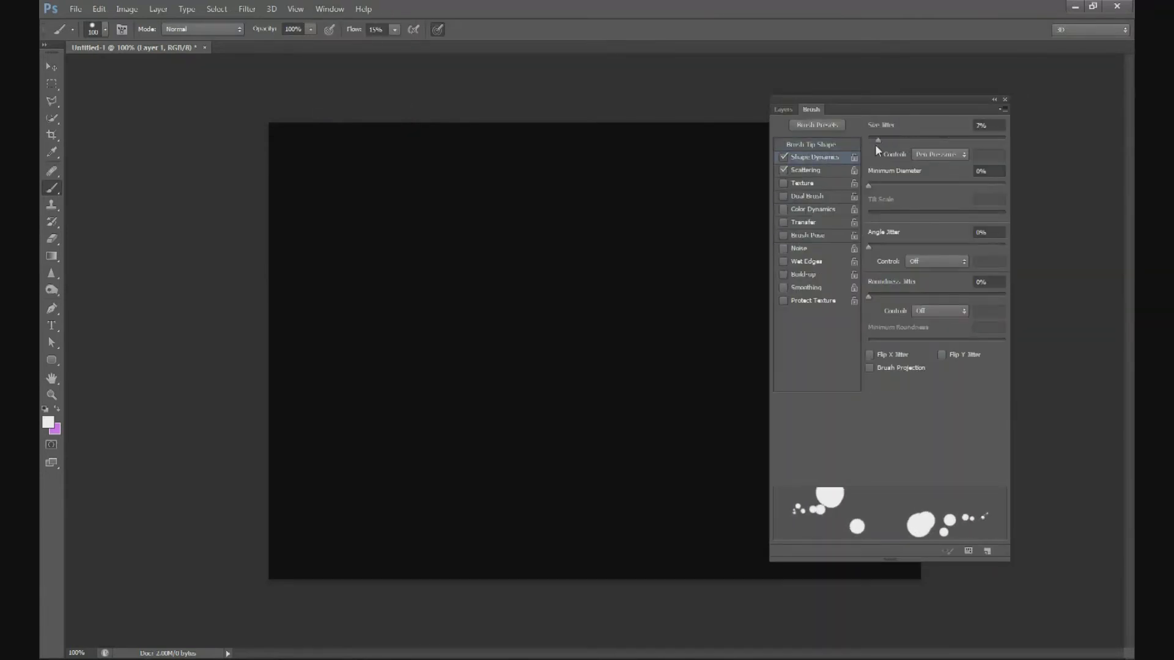
{"action": "left_click_drag", "start_coordinate": [869, 140], "coordinate": [931, 140]}
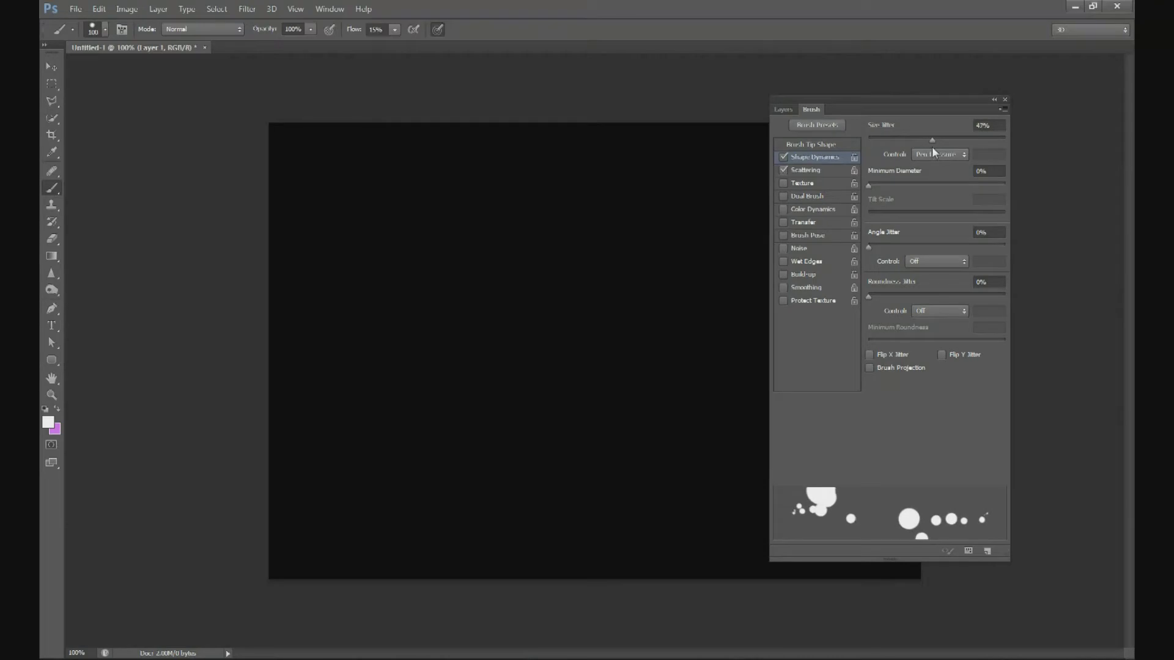
{"action": "left_click", "coordinate": [806, 170]}
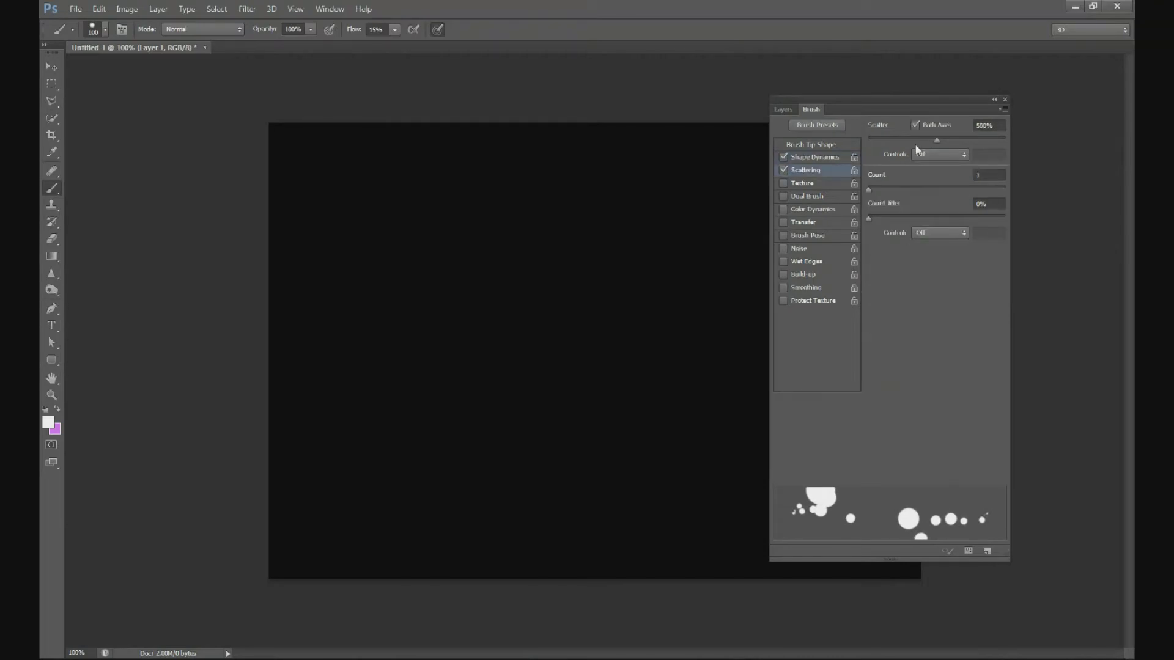
{"action": "left_click_drag", "start_coordinate": [936, 139], "coordinate": [949, 139]}
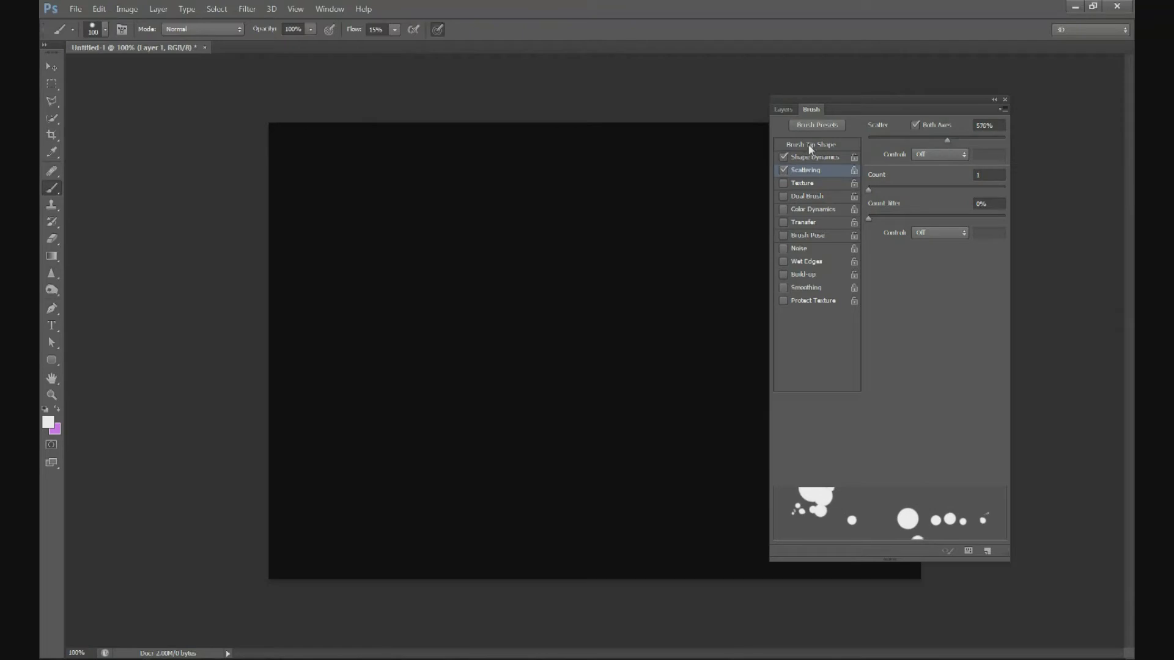
{"action": "left_click", "coordinate": [811, 144]}
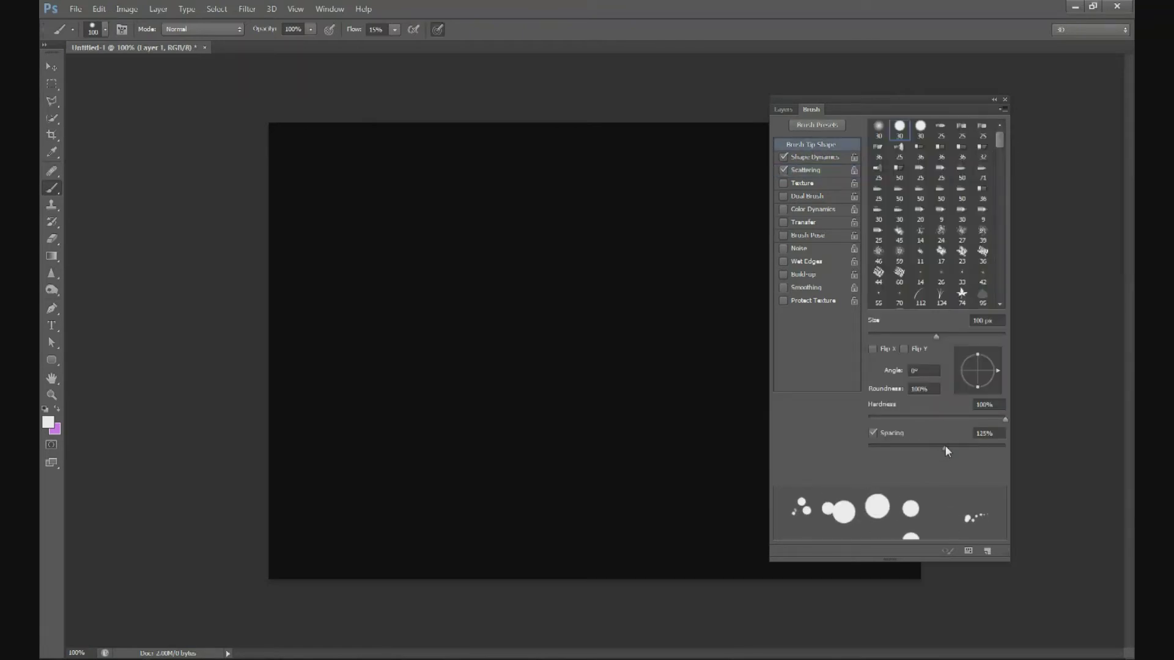
{"action": "left_click_drag", "start_coordinate": [947, 443], "coordinate": [956, 442]}
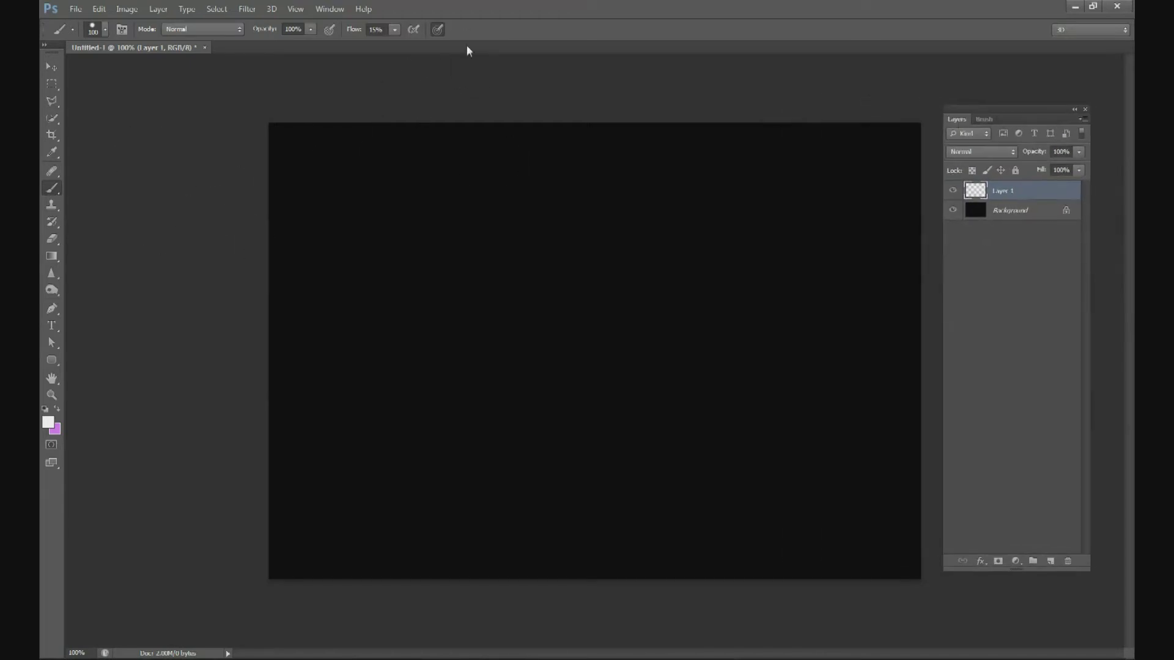
Paint faint grey scattered circles on Layer 1 with reduced flow, then add Layer 2.
{"action": "left_click", "coordinate": [394, 29]}
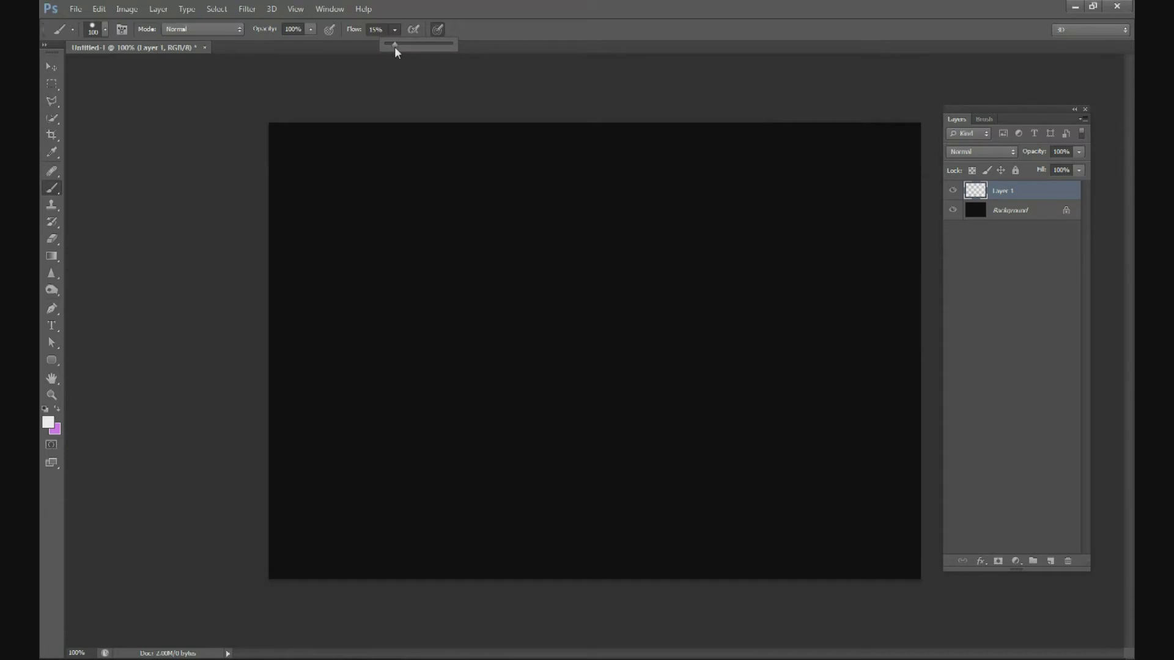
{"action": "mouse_move", "coordinate": [181, 331]}
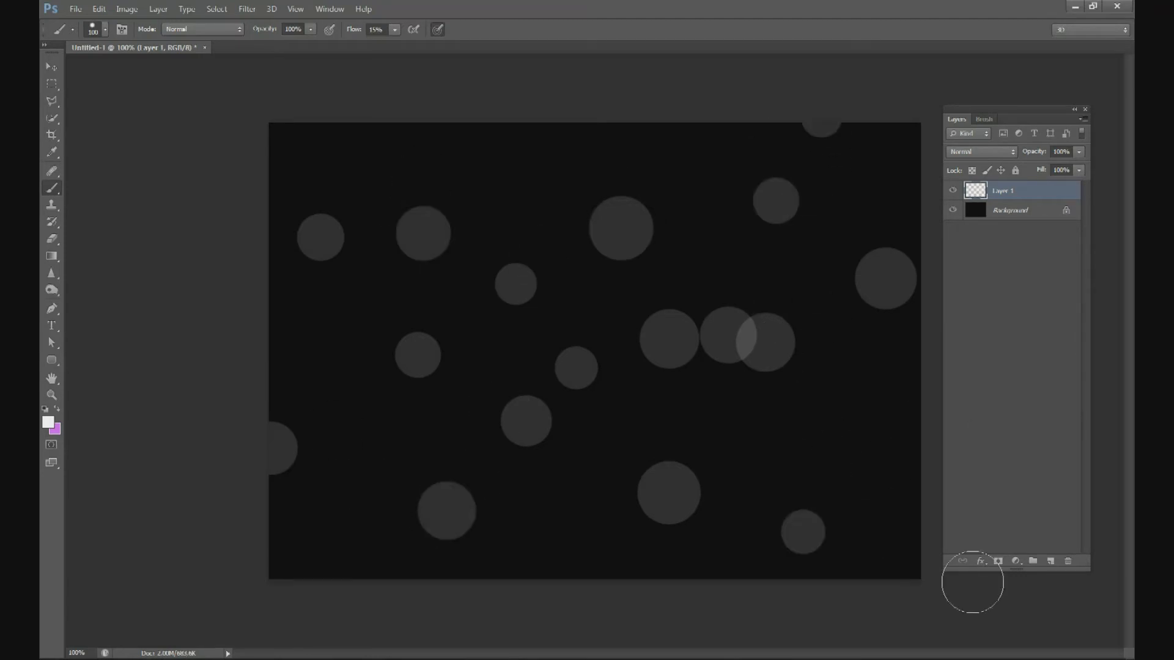
{"action": "left_click", "coordinate": [1031, 561]}
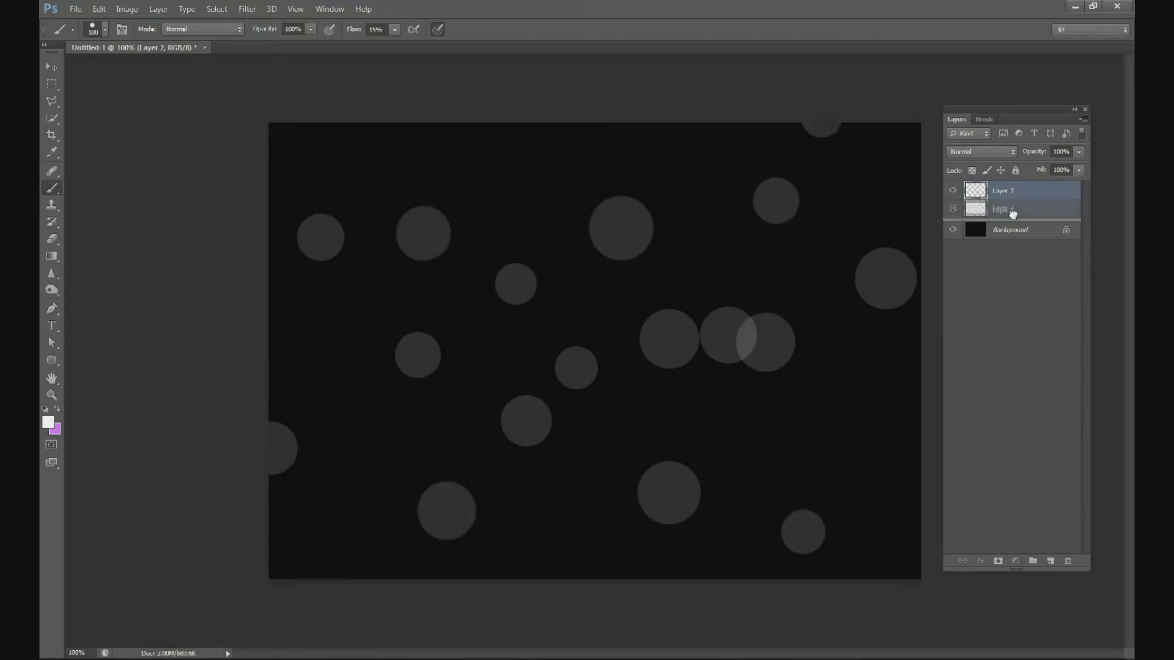
Move Layer 2 beneath Layer 1 and paint more, smaller scattered circles on it.
{"action": "left_click", "coordinate": [72, 29]}
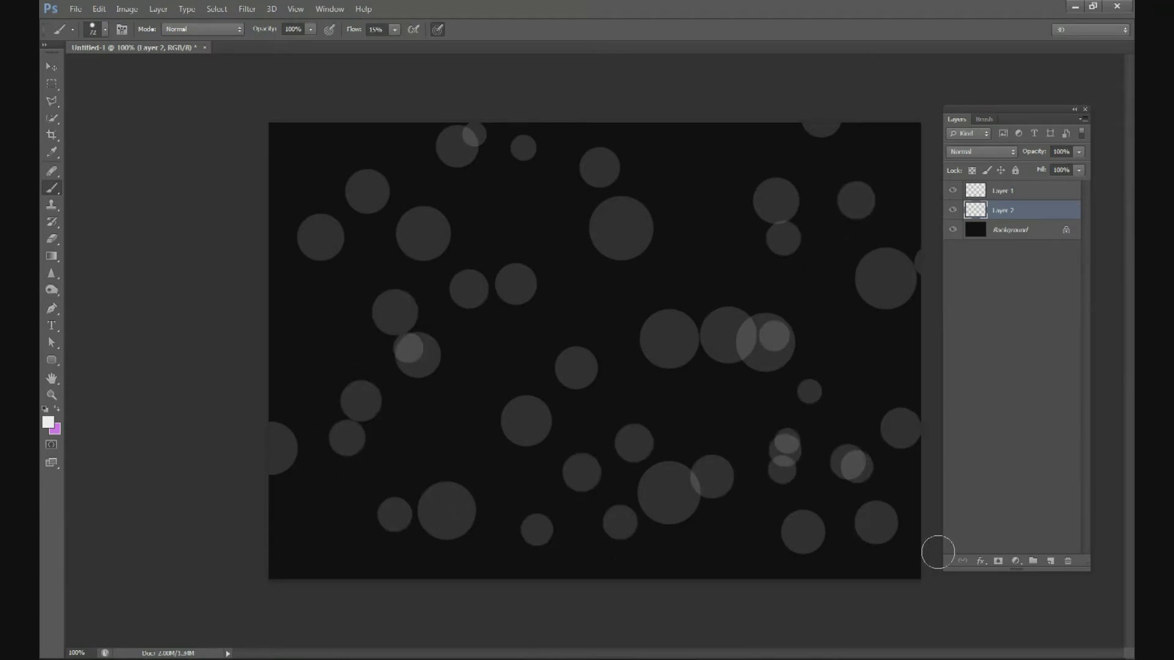
{"action": "left_click", "coordinate": [245, 8]}
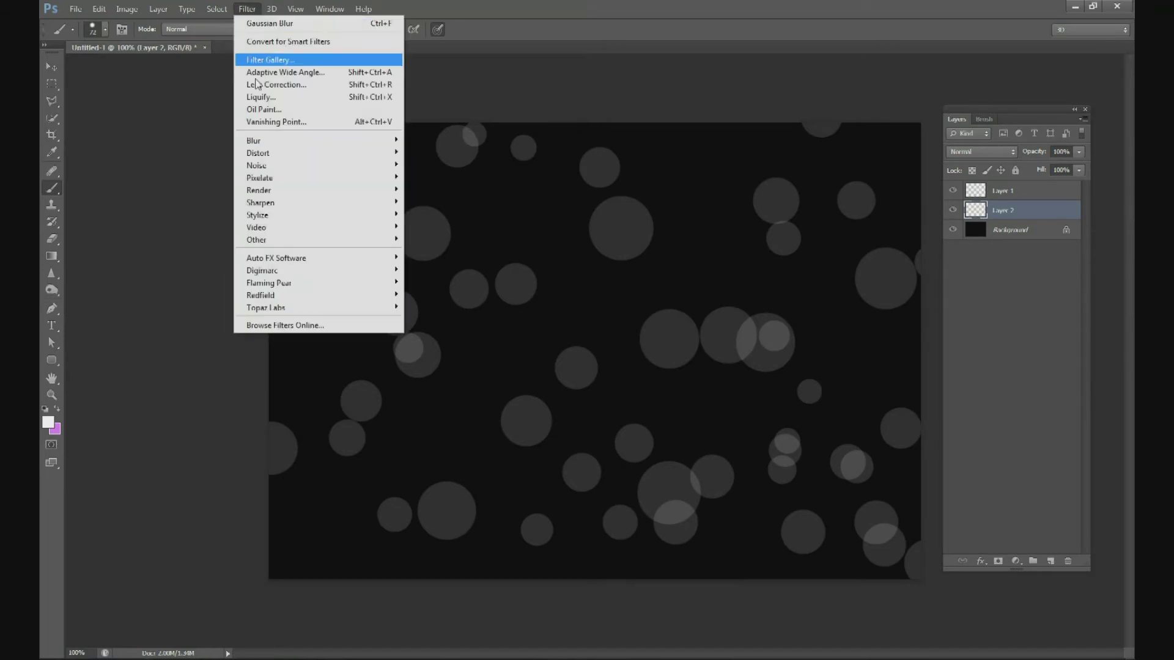
Blur Layer 2's circles with a 4.9 px Gaussian blur and lower its opacity to 76%.
{"action": "left_click", "coordinate": [269, 23]}
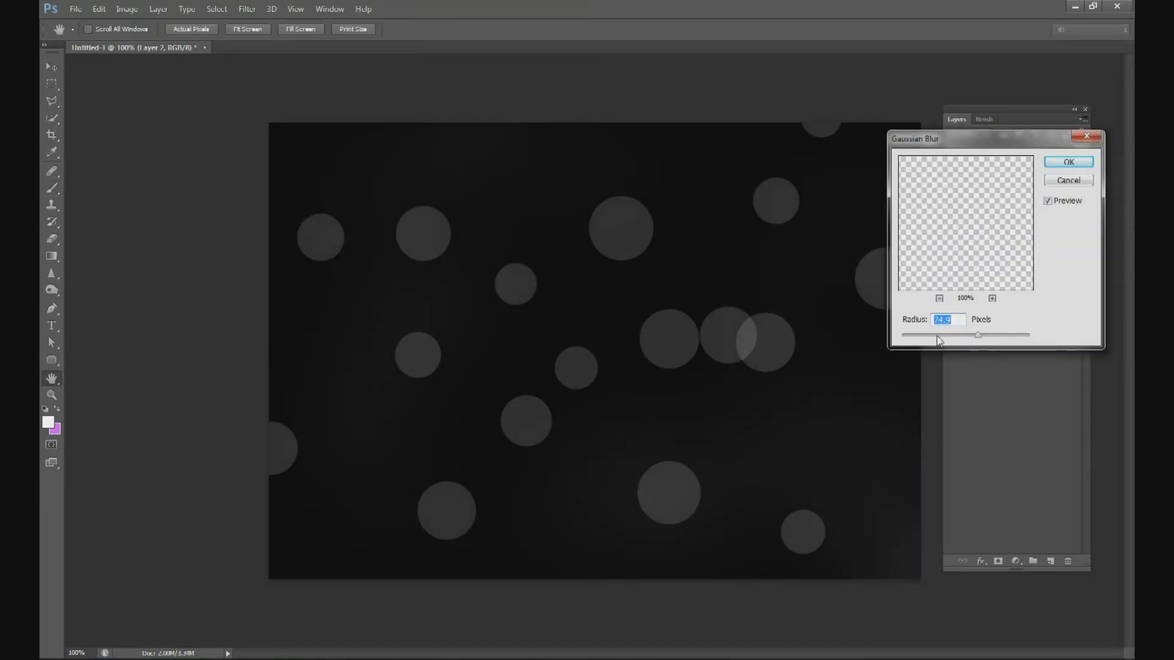
{"action": "left_click_drag", "start_coordinate": [976, 335], "coordinate": [931, 335]}
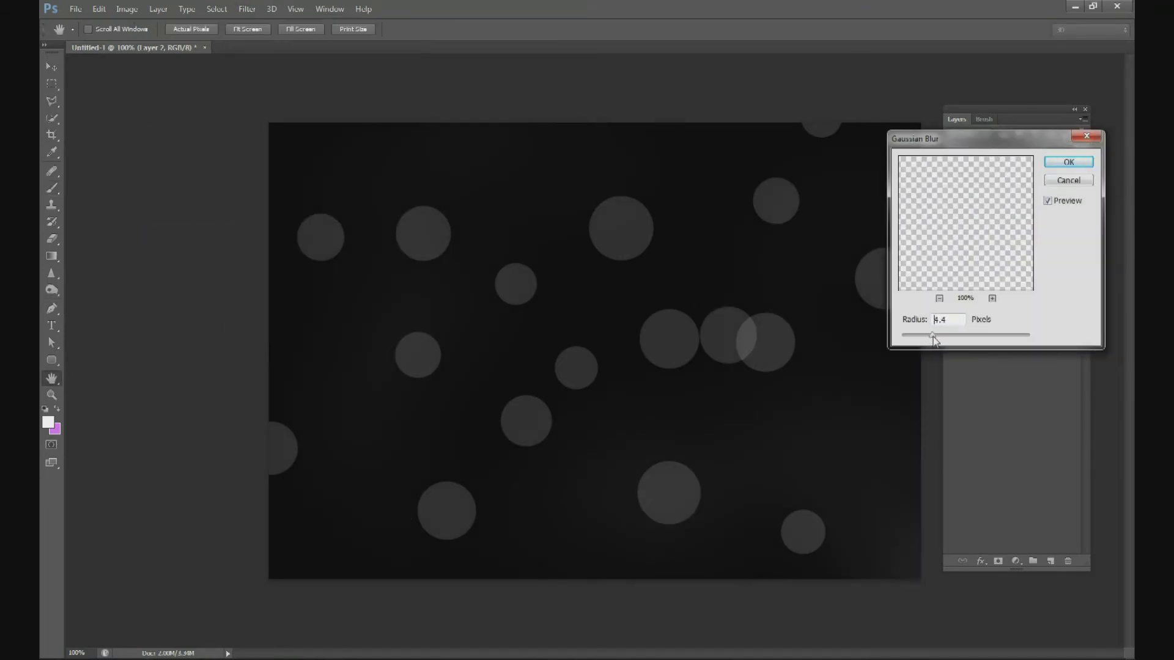
{"action": "left_click_drag", "start_coordinate": [932, 335], "coordinate": [938, 335]}
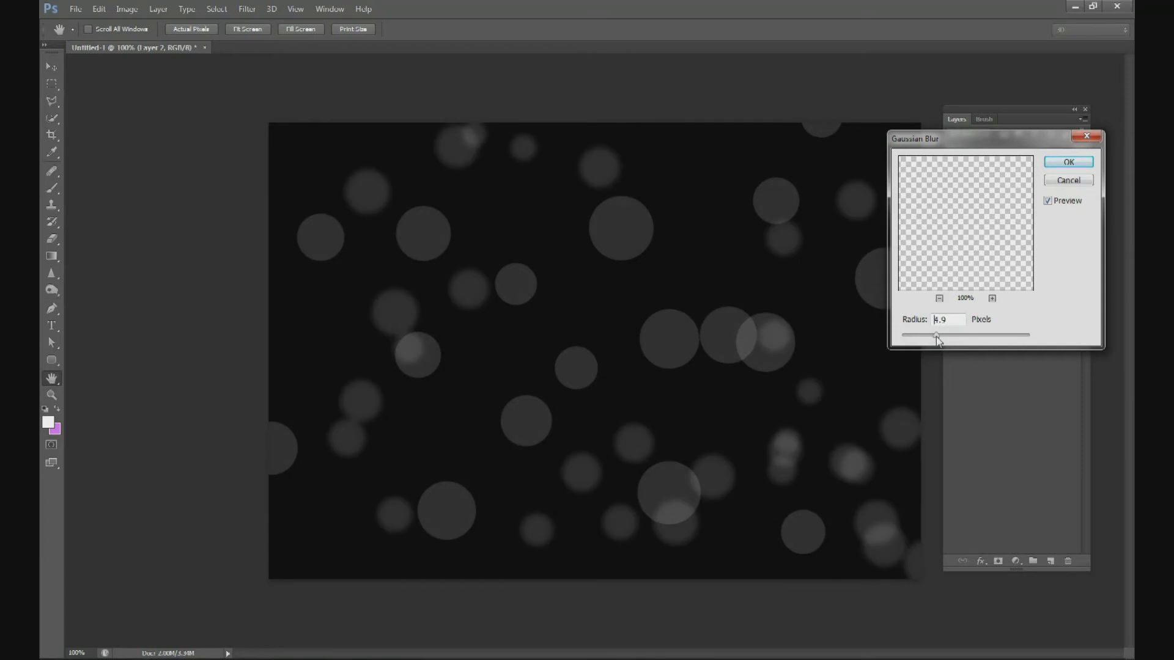
{"action": "left_click", "coordinate": [1067, 161]}
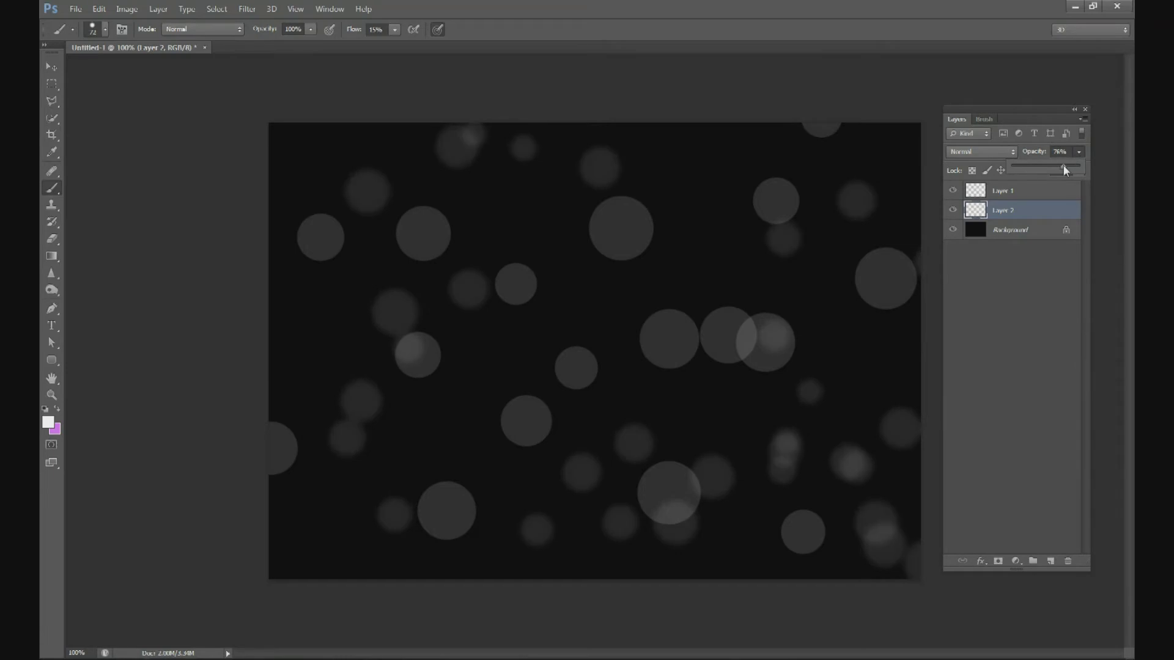
{"action": "left_click", "coordinate": [1009, 229]}
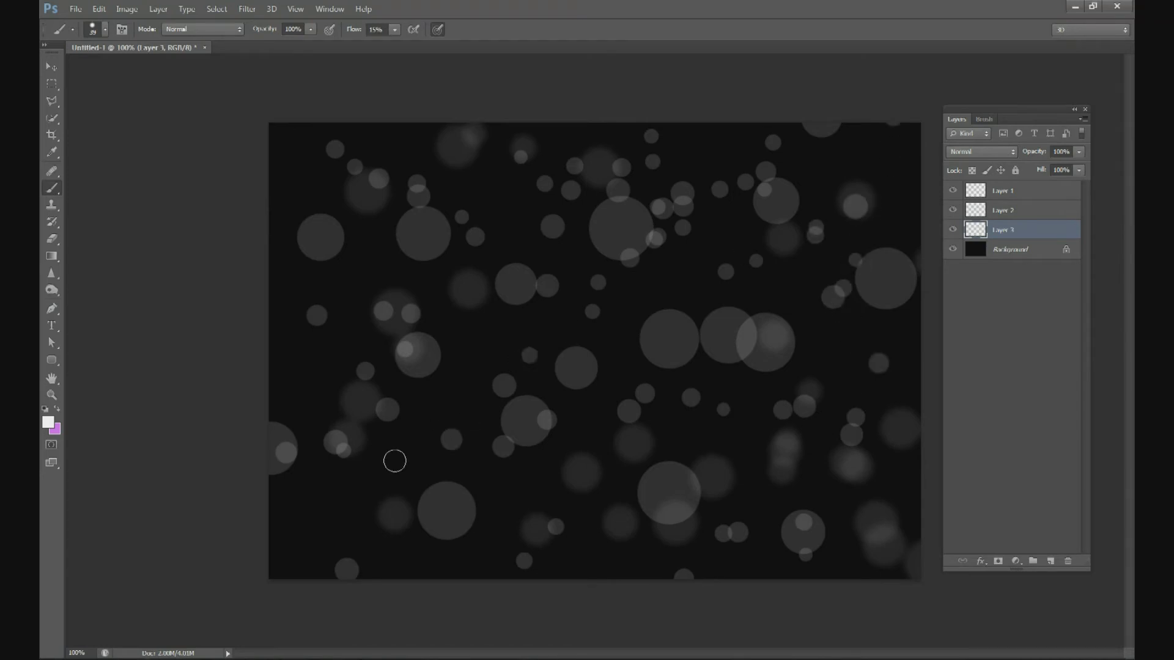
Blur Layer 3's tiny circles with a 10-pixel Gaussian blur into faint dots.
{"action": "left_click", "coordinate": [245, 8]}
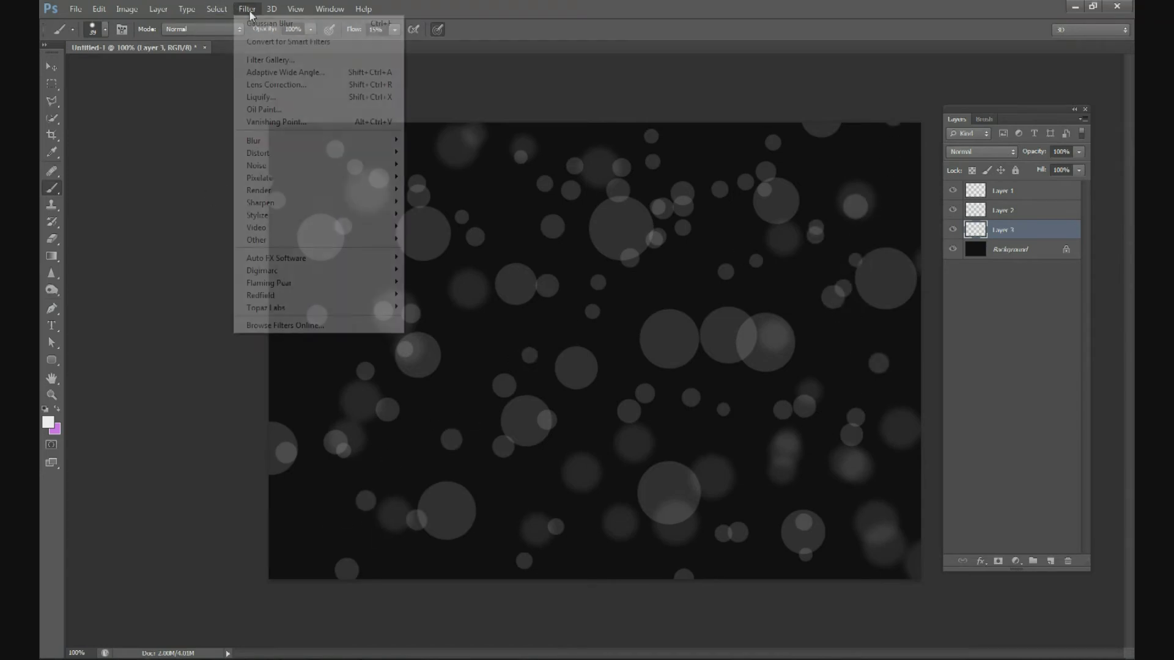
{"action": "left_click", "coordinate": [269, 22]}
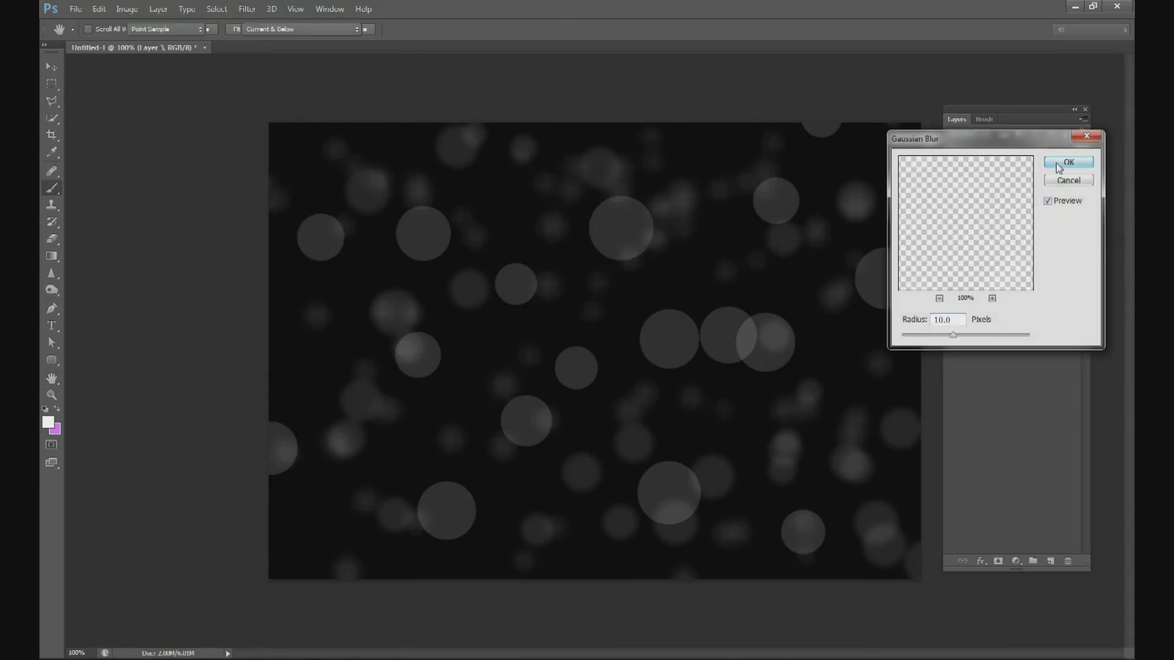
{"action": "left_click", "coordinate": [1068, 163]}
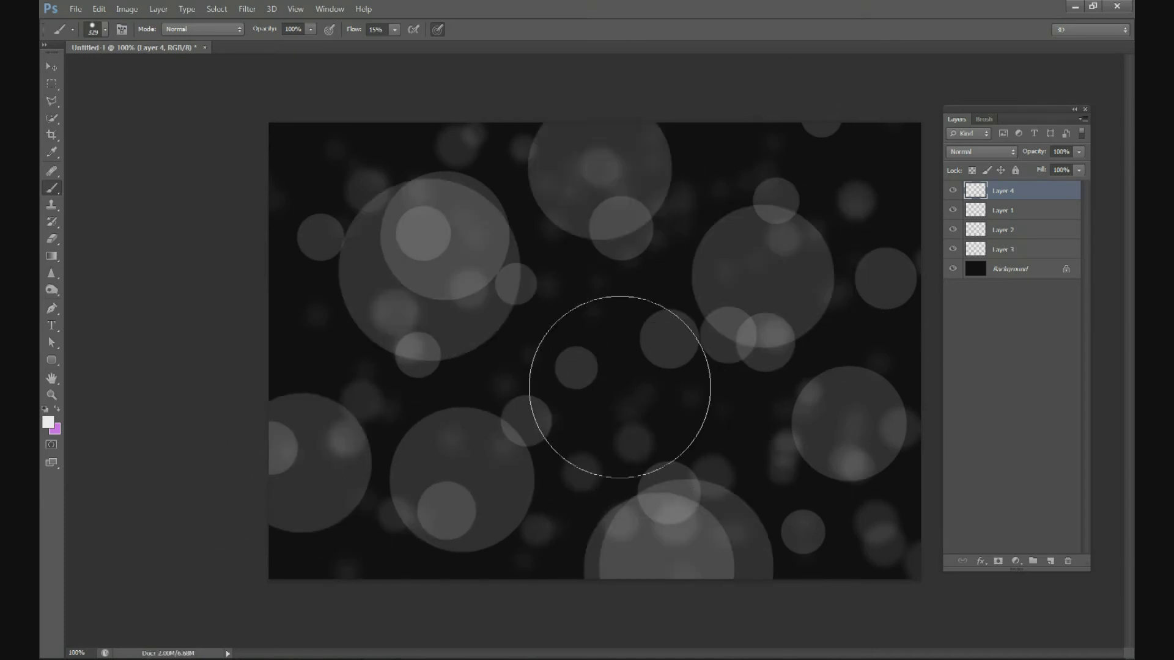
Blur Layer 4's huge circles with a higher Gaussian radius into soft glowing blobs.
{"action": "left_click", "coordinate": [245, 8]}
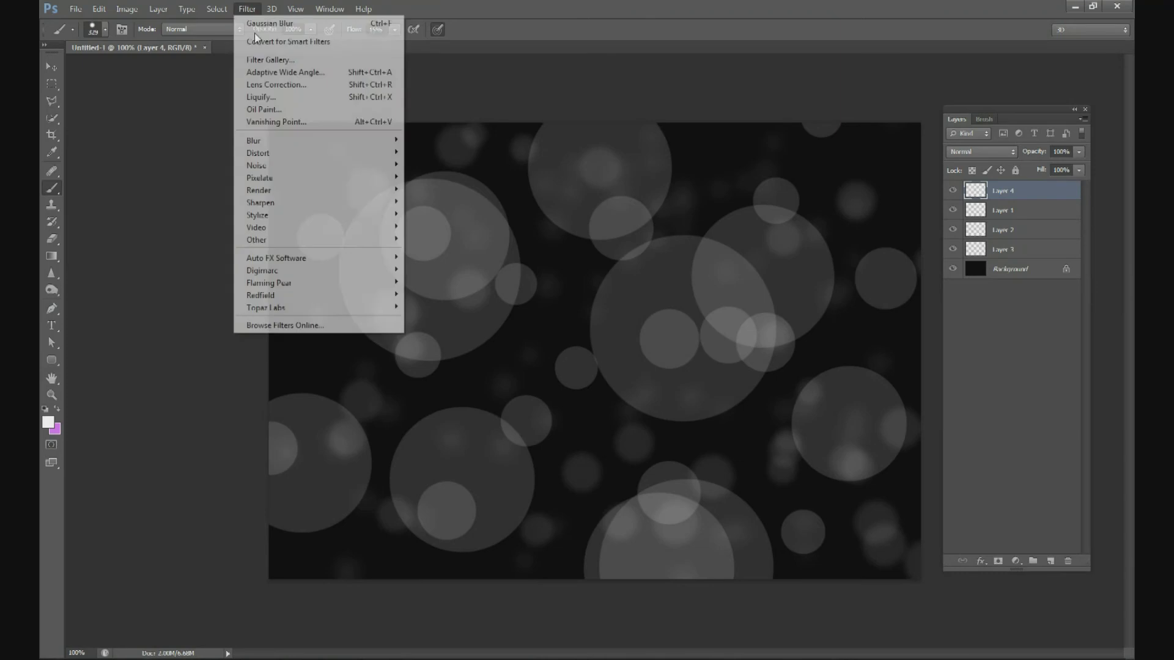
{"action": "left_click", "coordinate": [269, 23]}
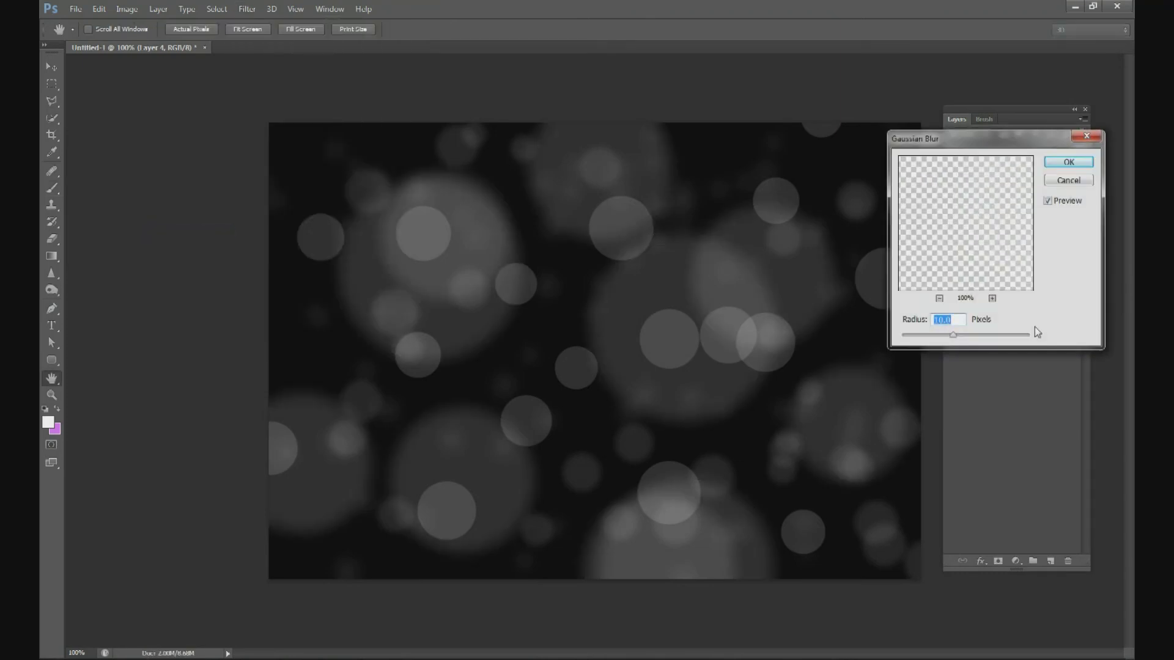
{"action": "left_click_drag", "start_coordinate": [952, 335], "coordinate": [979, 335]}
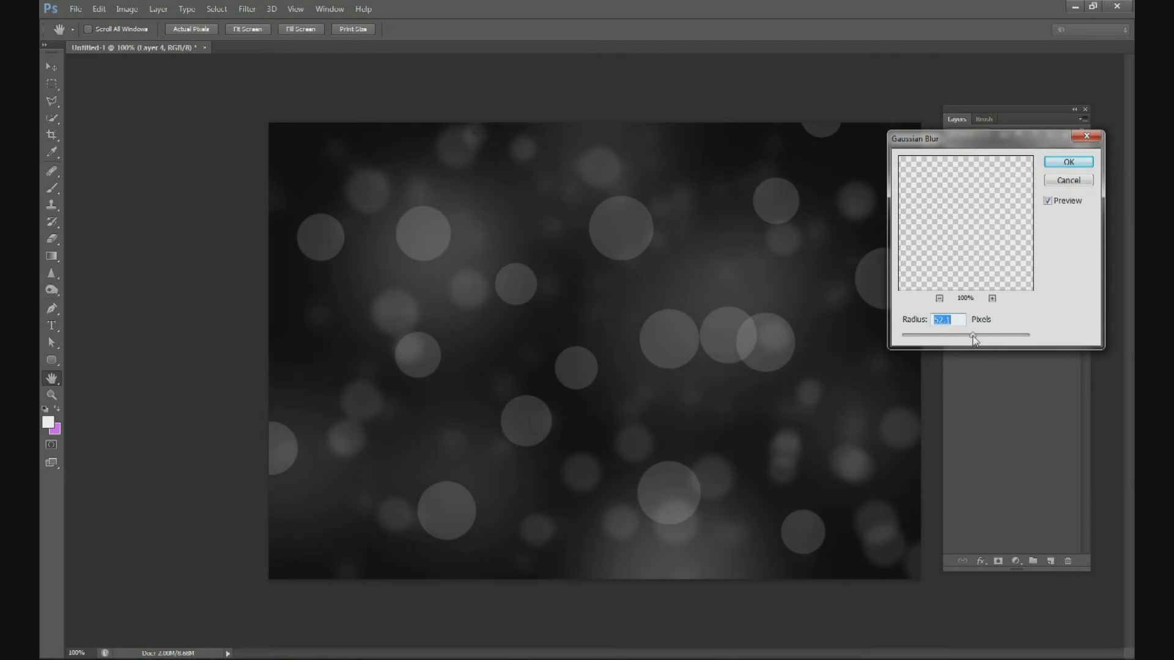
{"action": "left_click", "coordinate": [1066, 162]}
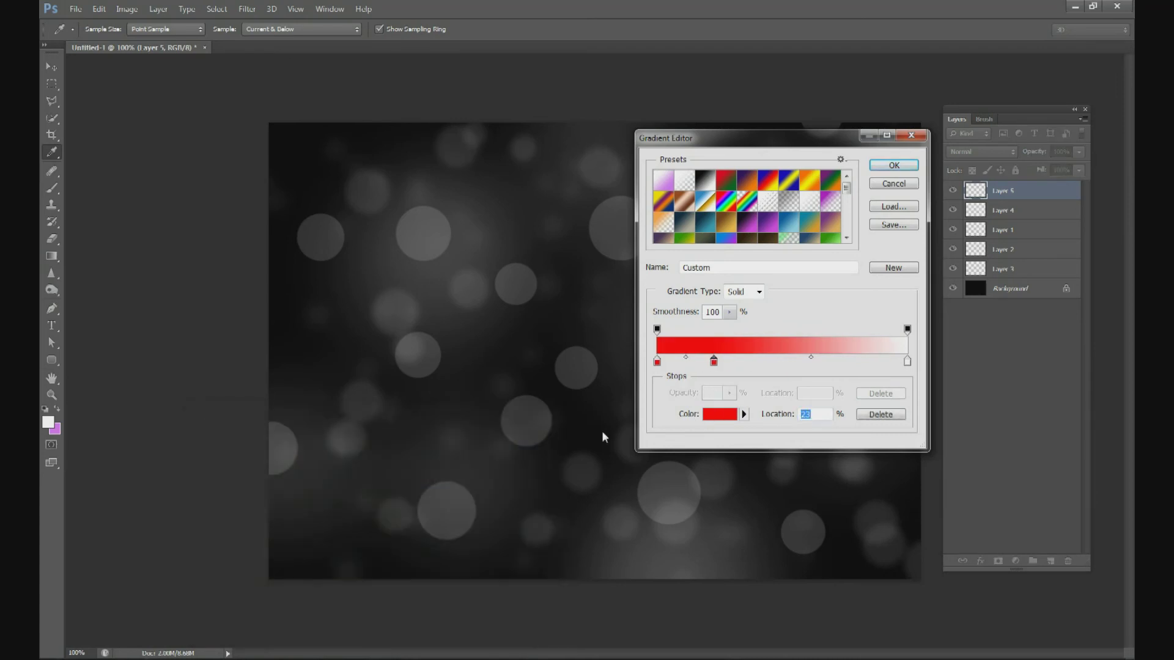
Add gradient stops coloured red, magenta, blue, green and yellow in the Gradient Editor.
{"action": "left_click", "coordinate": [718, 414]}
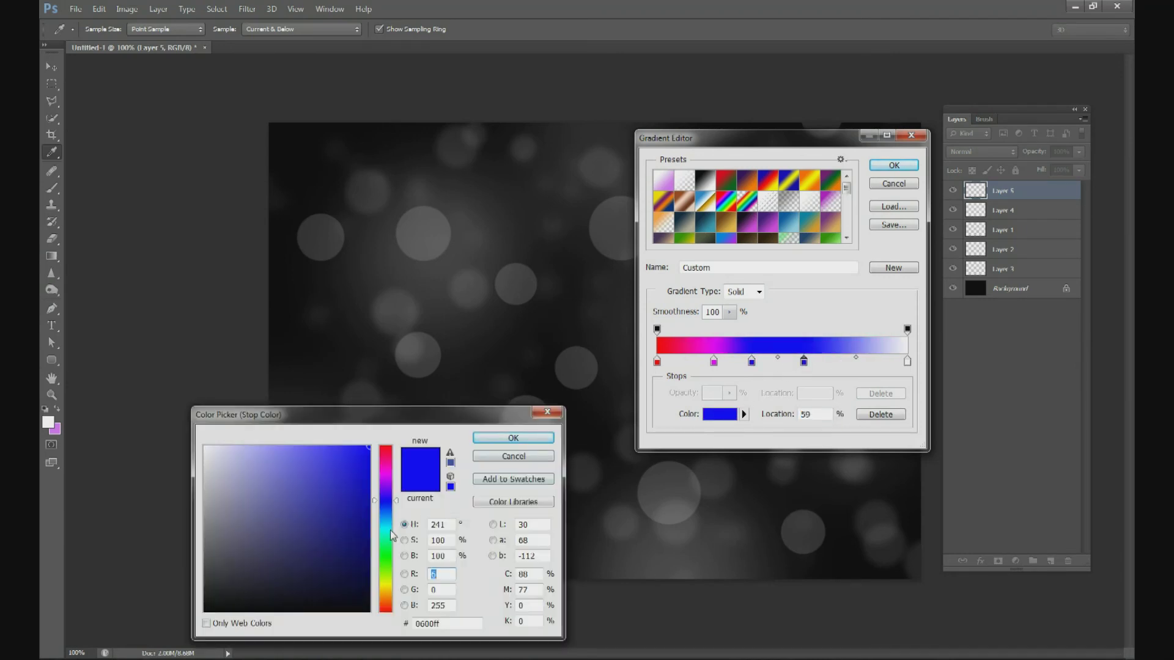
{"action": "left_click", "coordinate": [512, 437]}
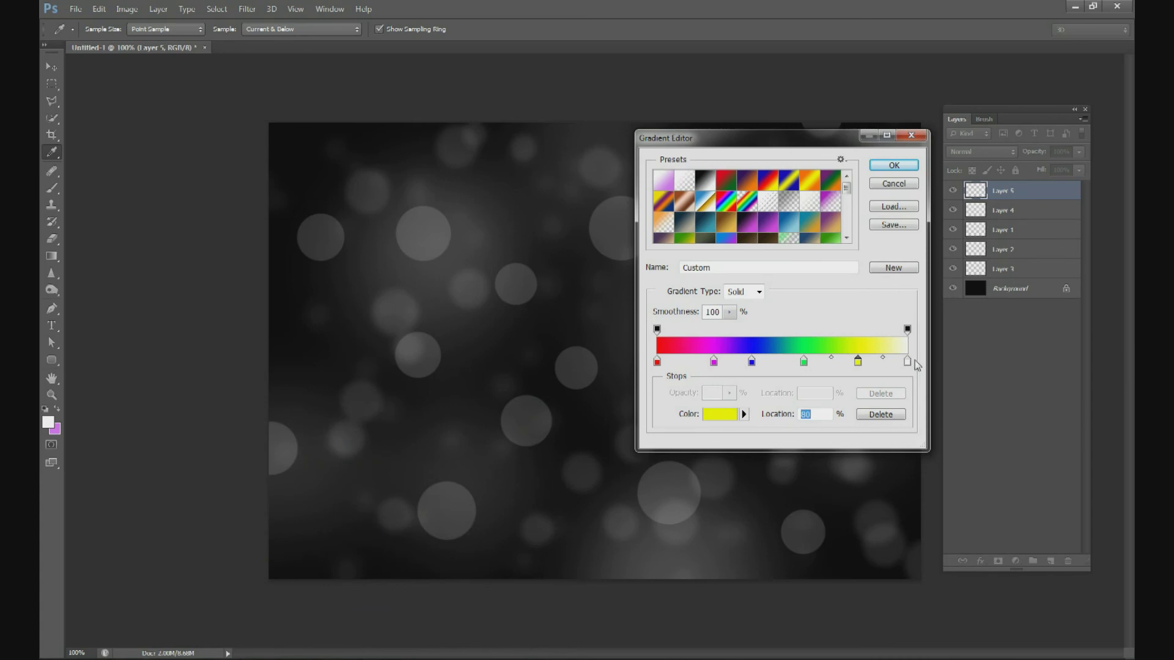
{"action": "double_click", "coordinate": [905, 361]}
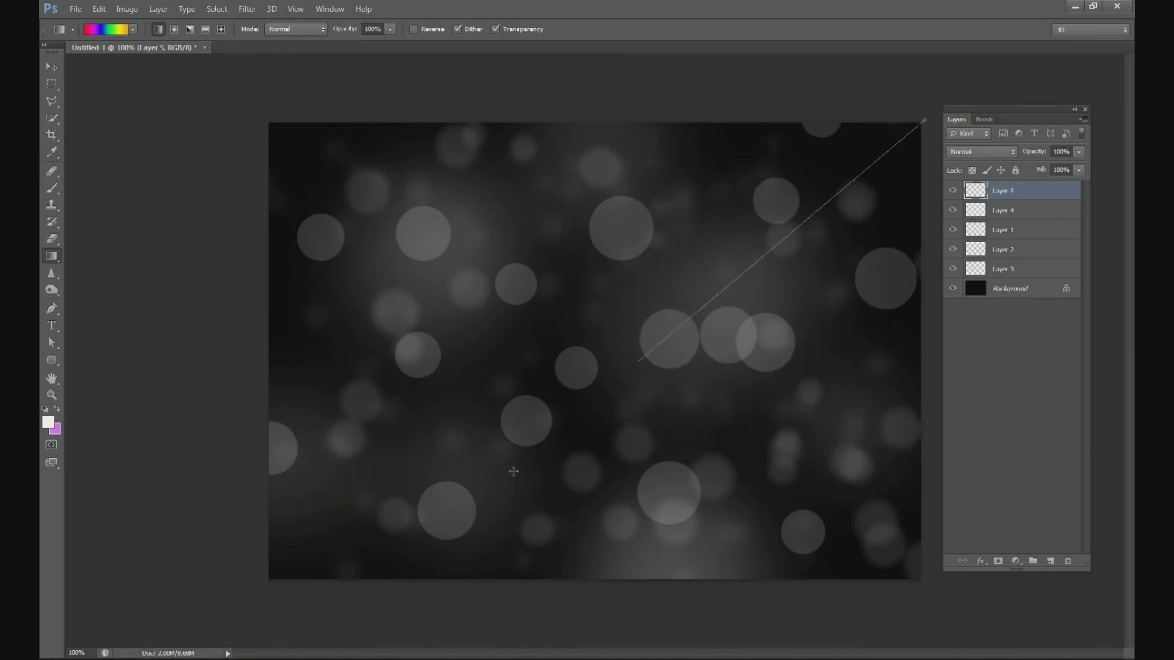
Fill Layer 5 with a diagonal rainbow gradient on Multiply, with a Screen copy at 11% opacity.
{"action": "left_click_drag", "start_coordinate": [639, 366], "coordinate": [921, 122]}
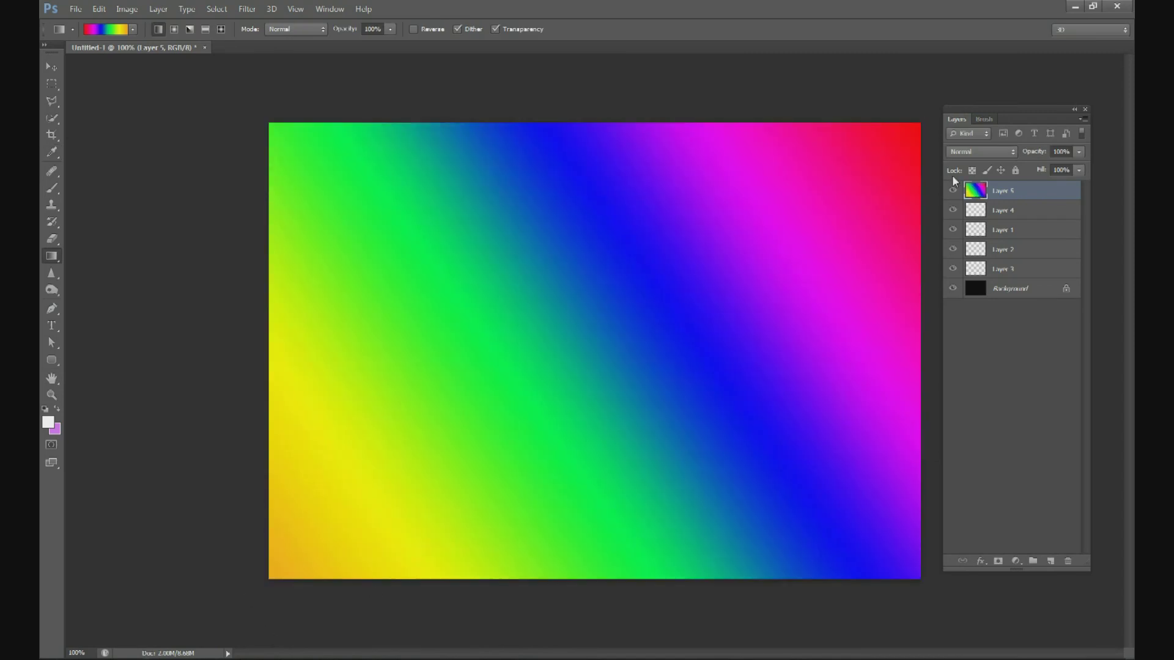
{"action": "left_click", "coordinate": [979, 152]}
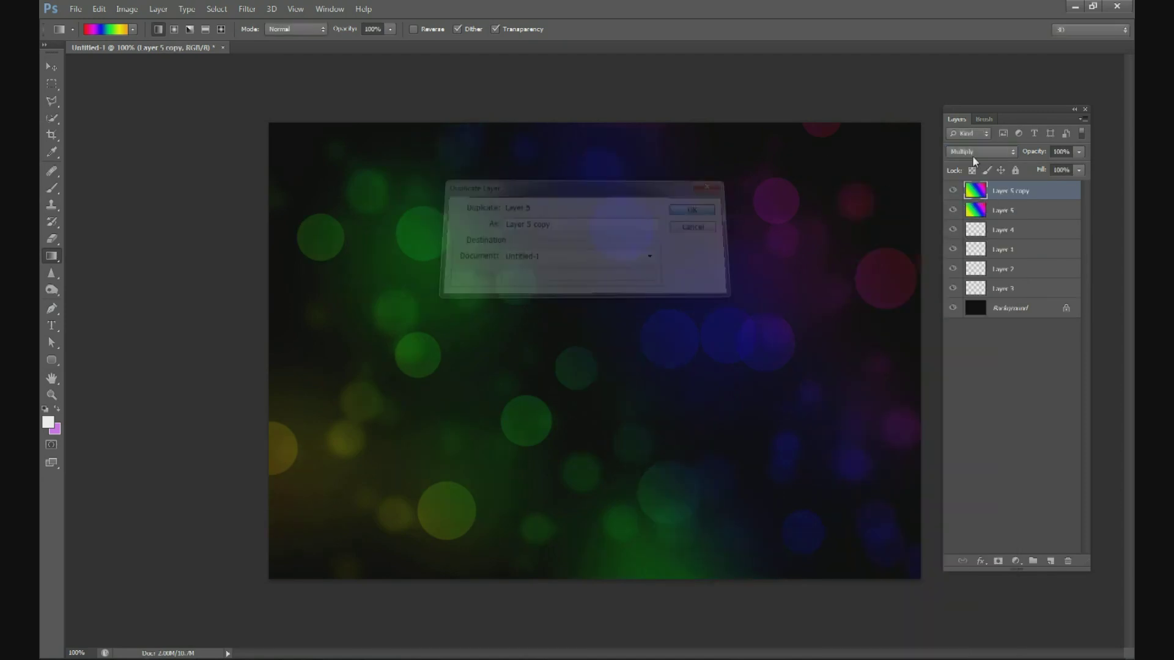
{"action": "left_click", "coordinate": [689, 209]}
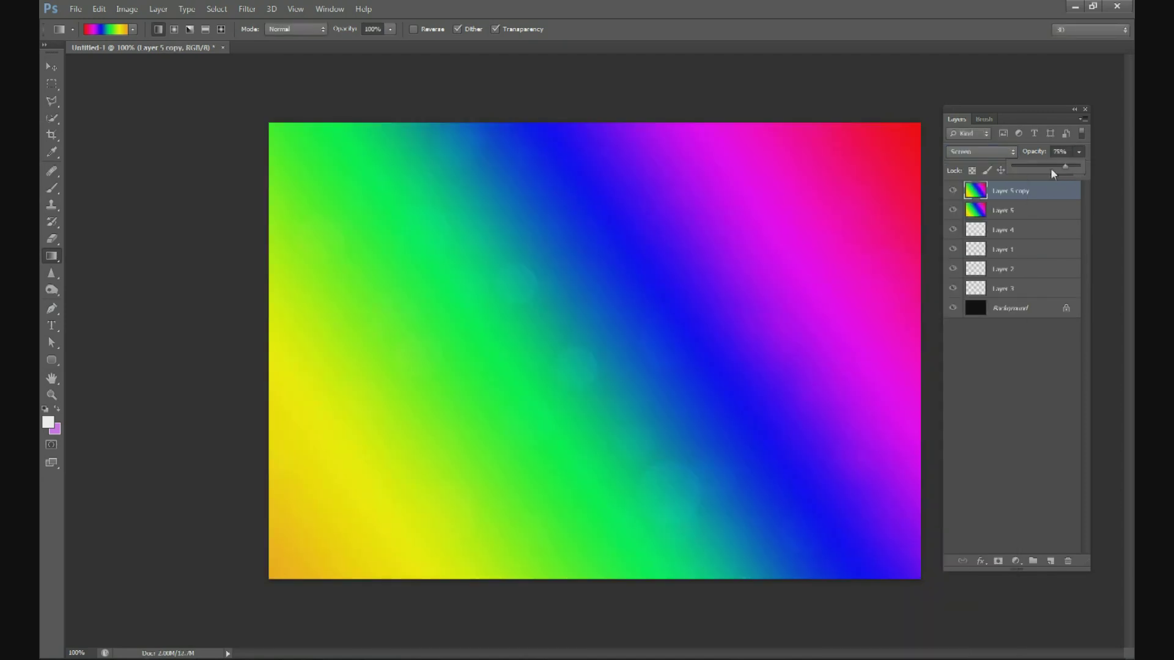
{"action": "left_click_drag", "start_coordinate": [1065, 166], "coordinate": [1015, 166]}
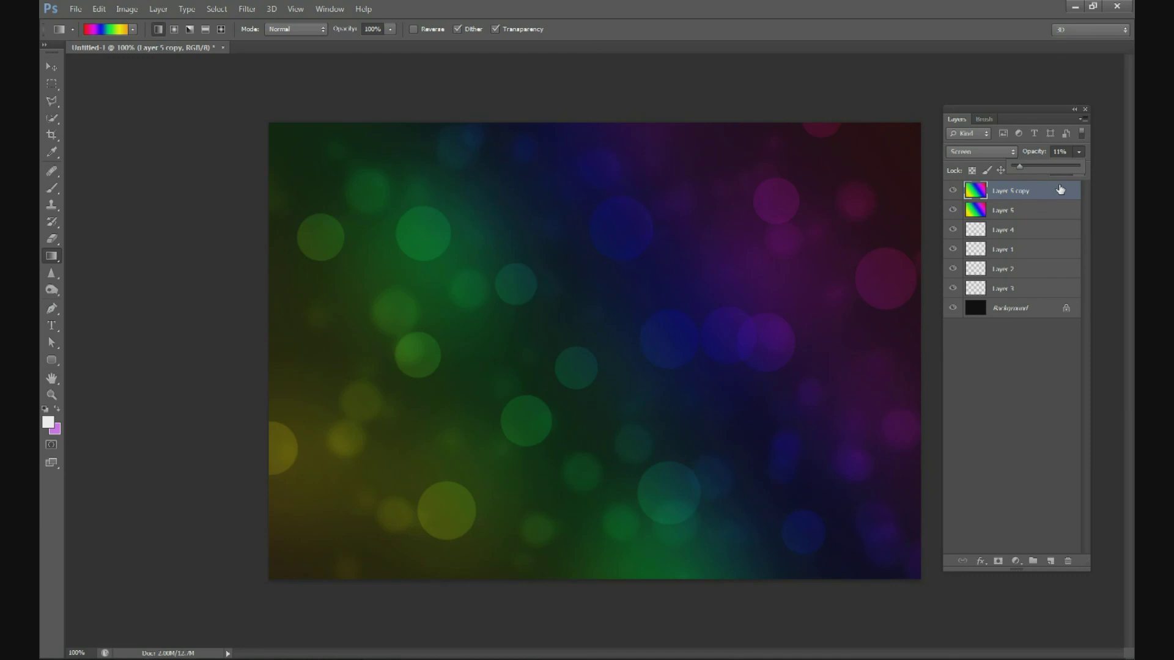